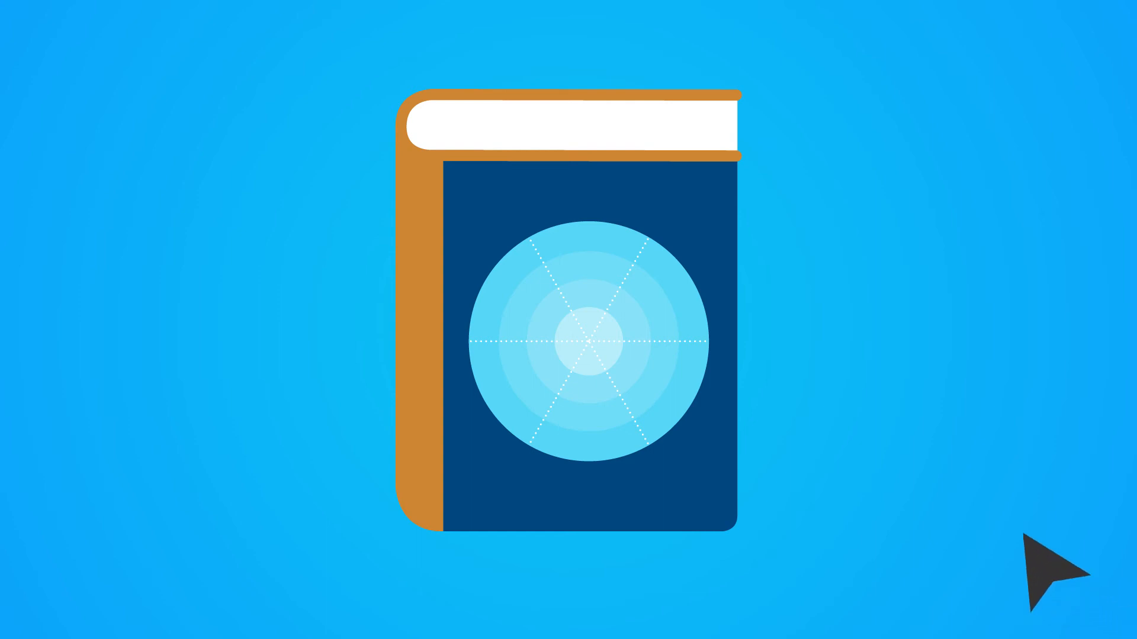
pyautogui.moveTo(739, 376)
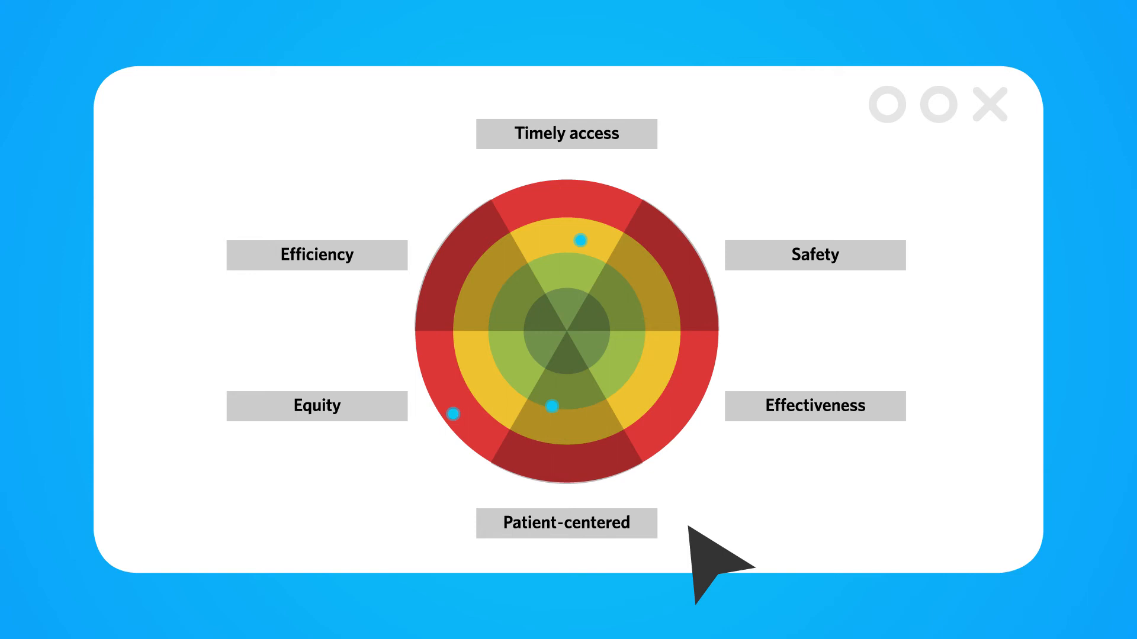
# Highlight the Patient-centered and Effectiveness domains on the six-domain quality wheel
pyautogui.click(566, 522)
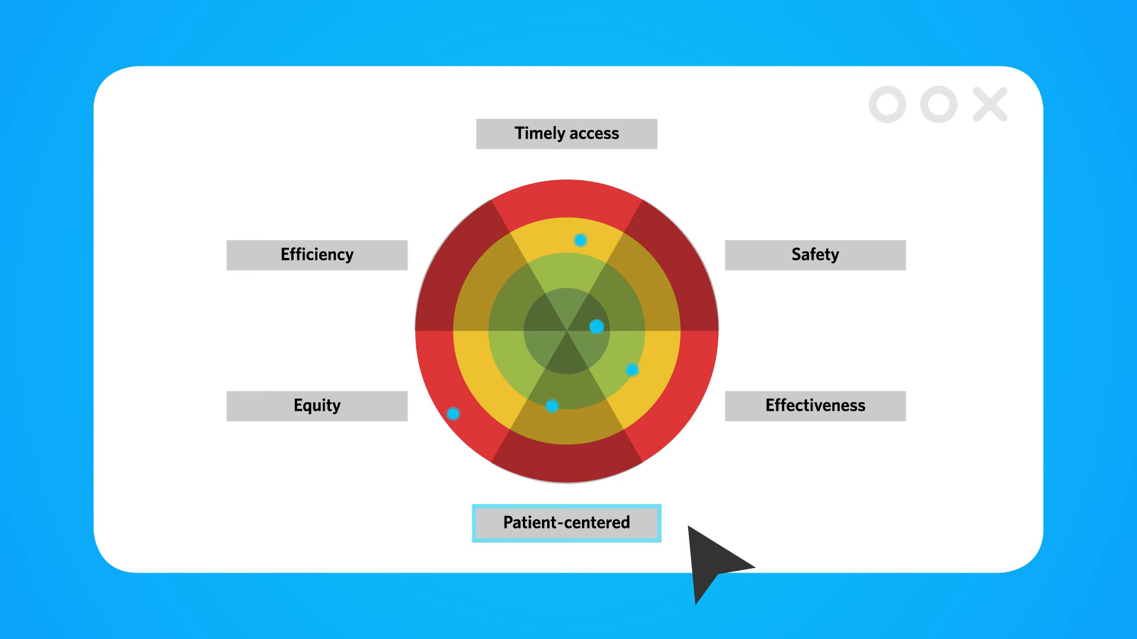
pyautogui.click(815, 405)
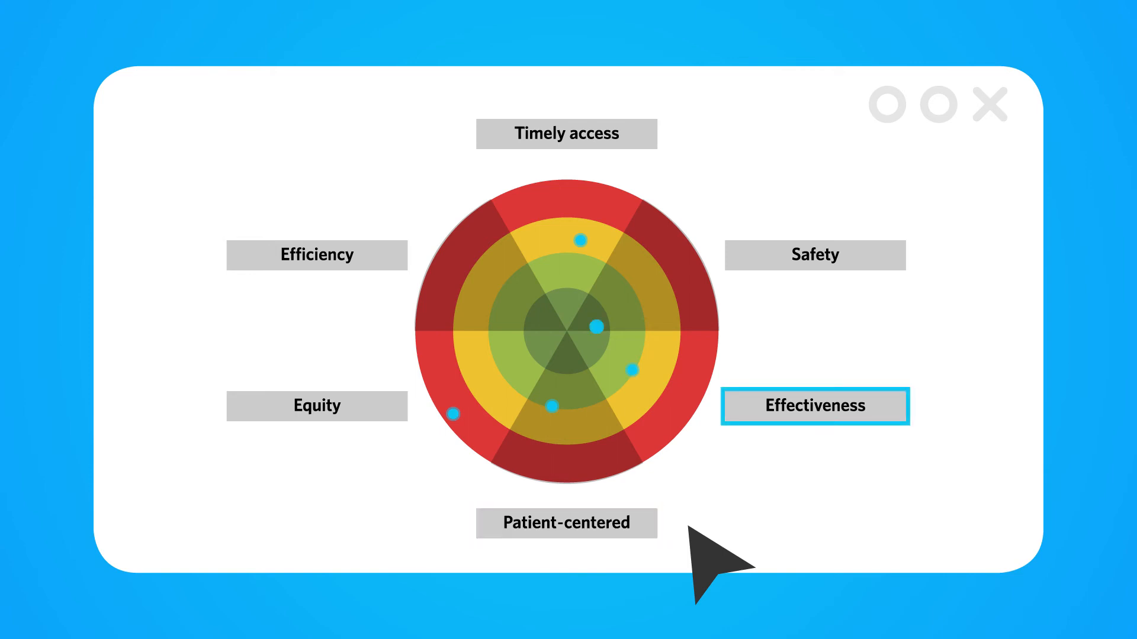